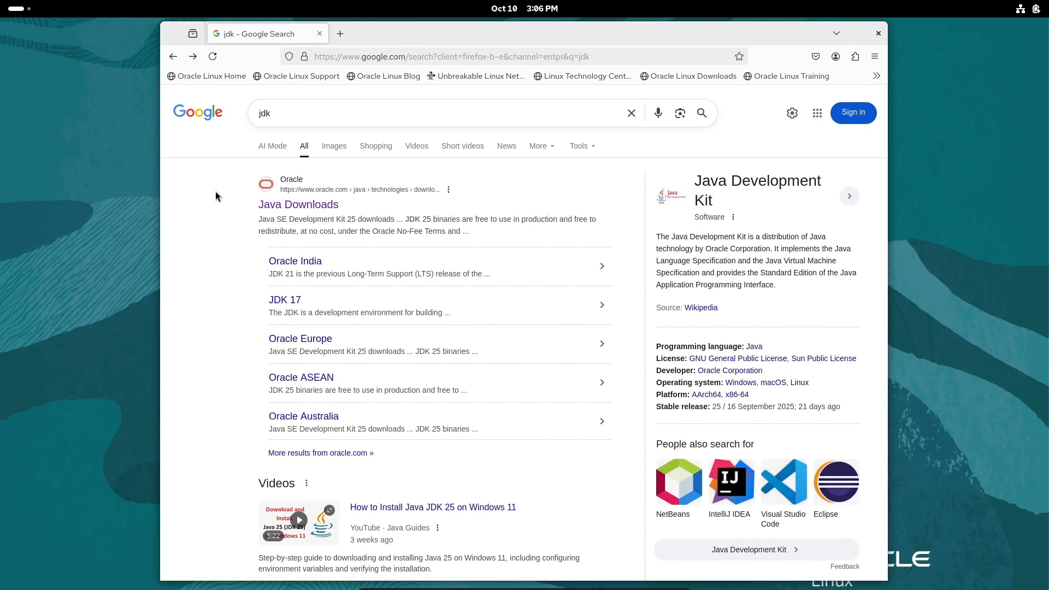
pyautogui.moveTo(208, 218)
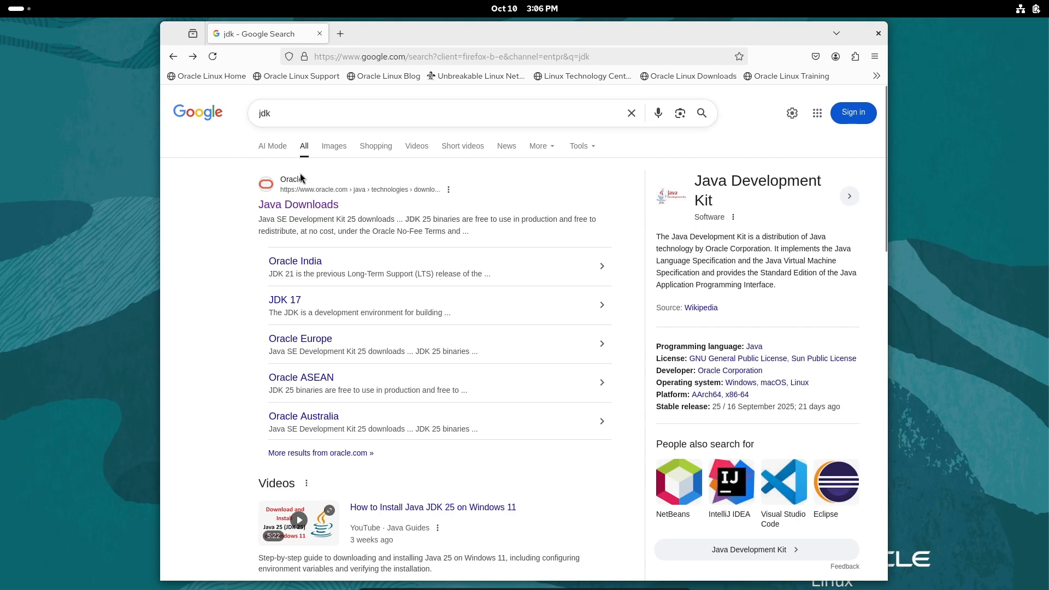
pyautogui.moveTo(262, 216)
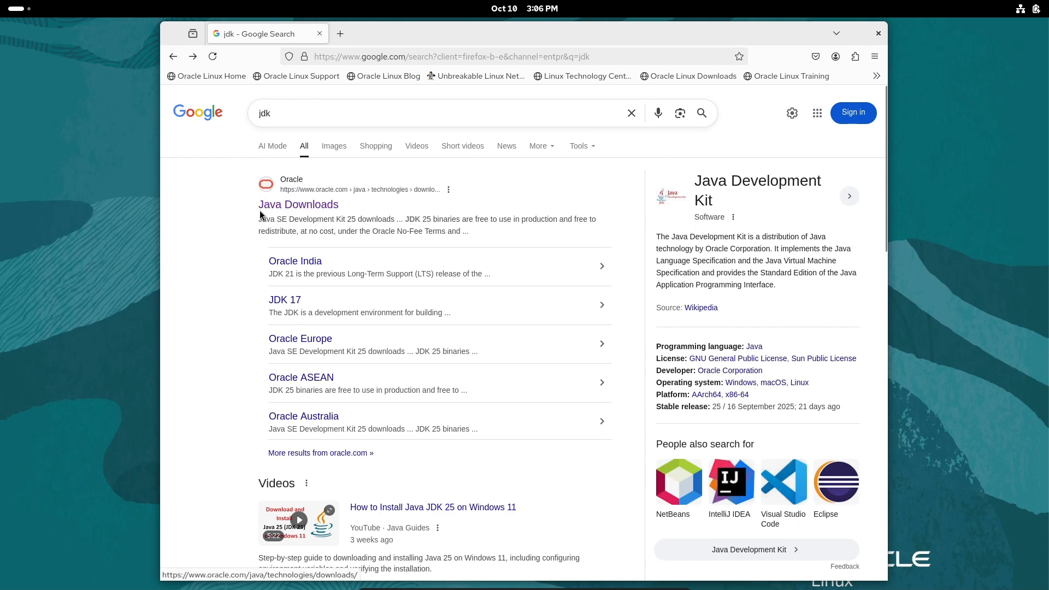
# - Reach the JDK 25 Linux downloads on Oracle's Java Downloads page and start the x64 RPM download
pyautogui.click(297, 205)
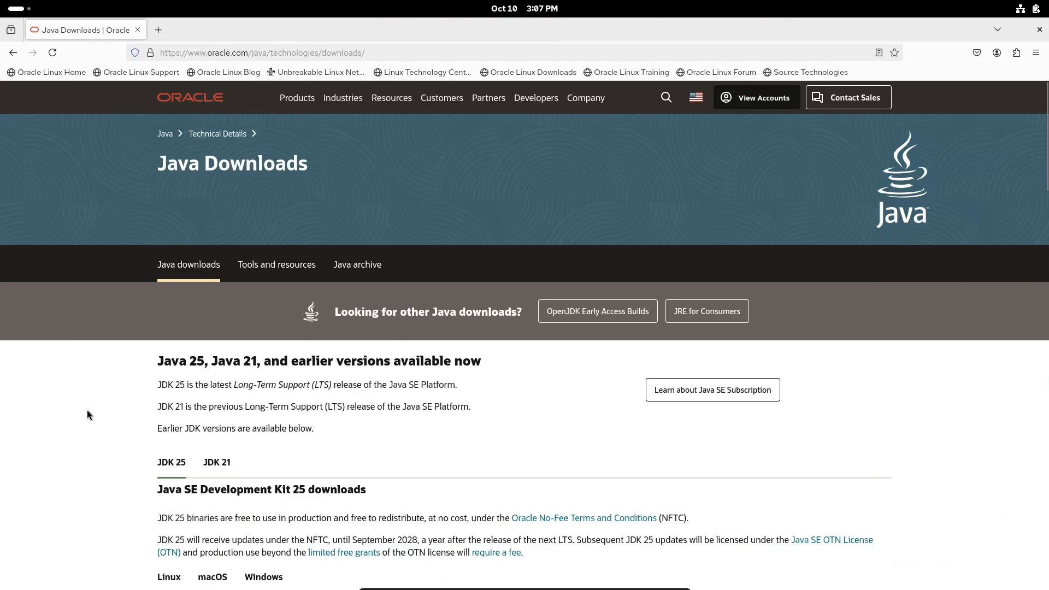
pyautogui.scroll(-3)
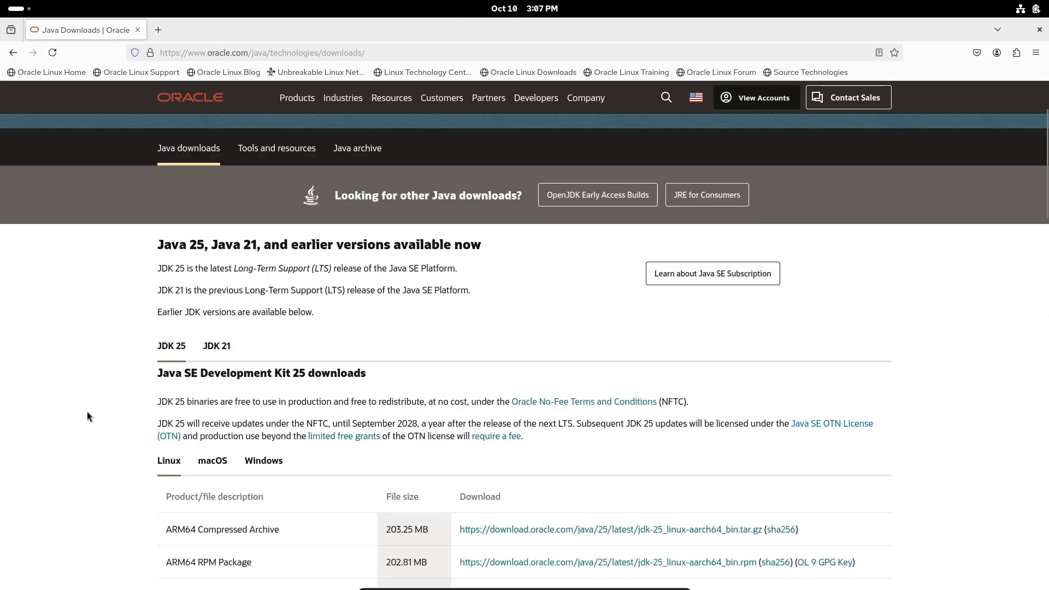
pyautogui.scroll(-3)
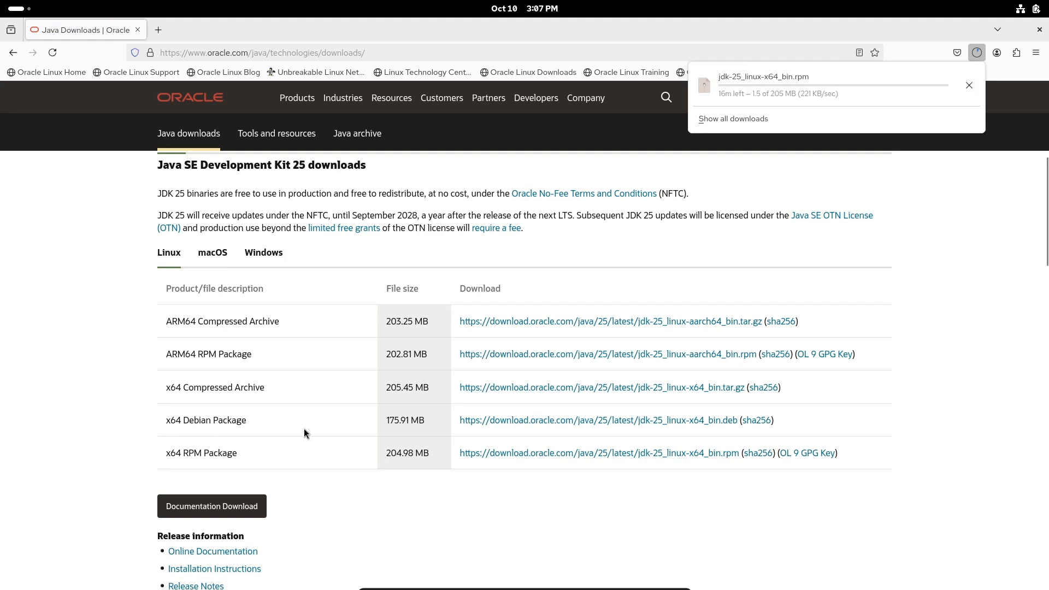
pyautogui.moveTo(544, 422)
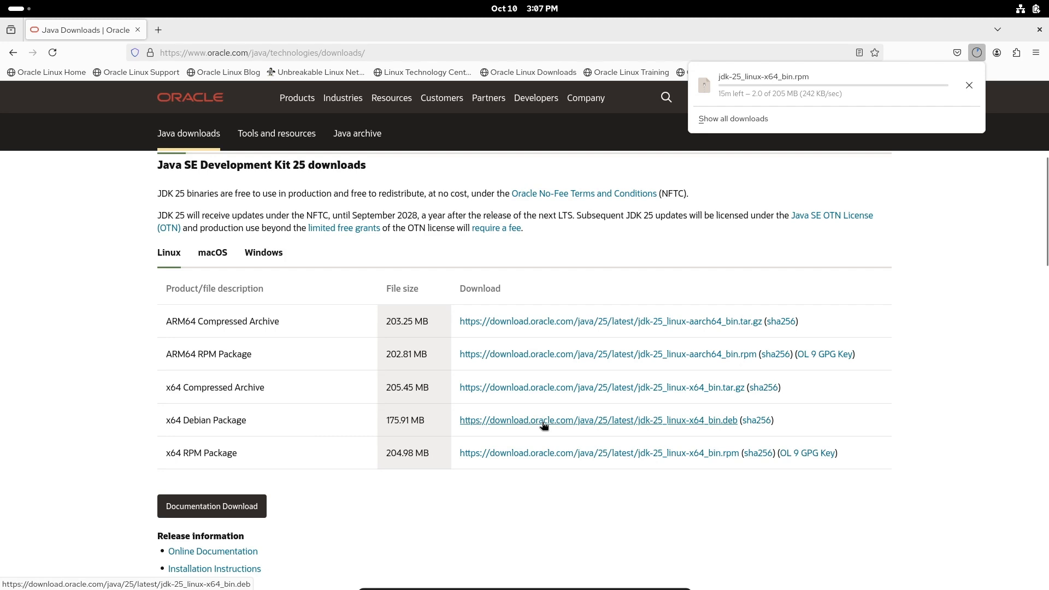
pyautogui.moveTo(704, 424)
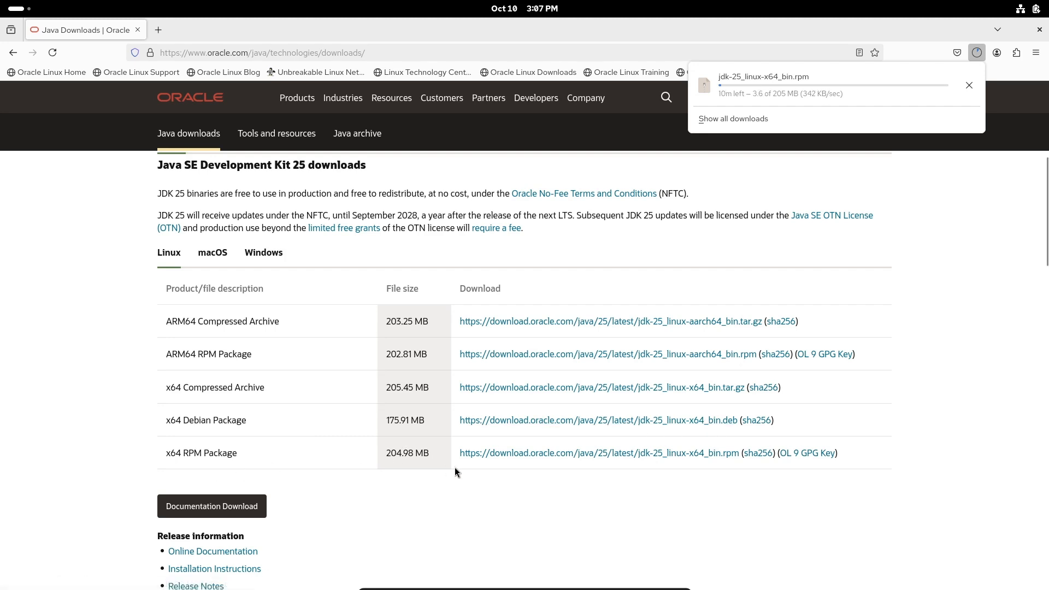
pyautogui.moveTo(572, 468)
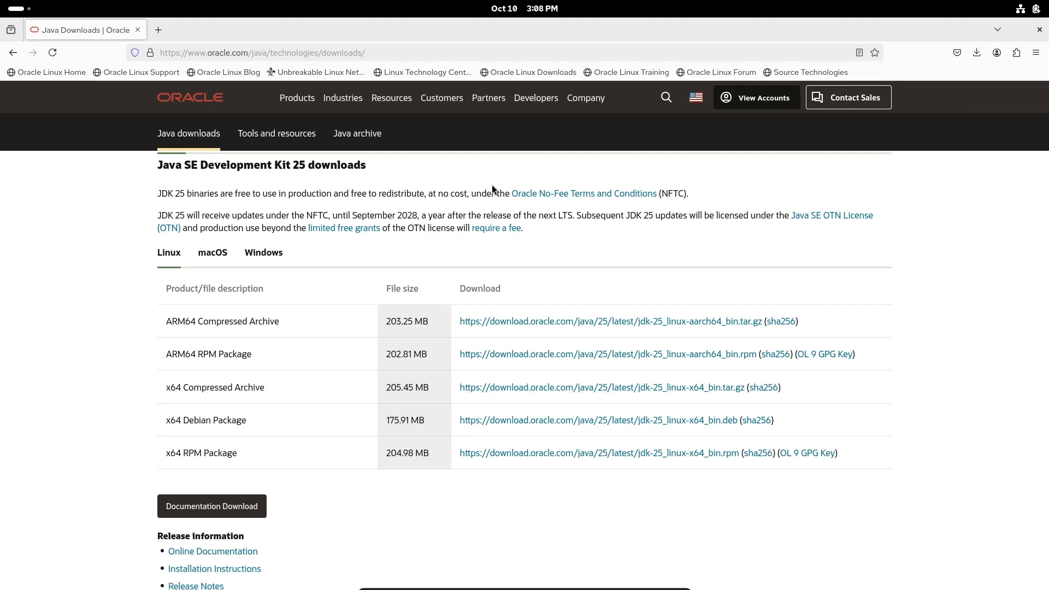
pyautogui.moveTo(293, 19)
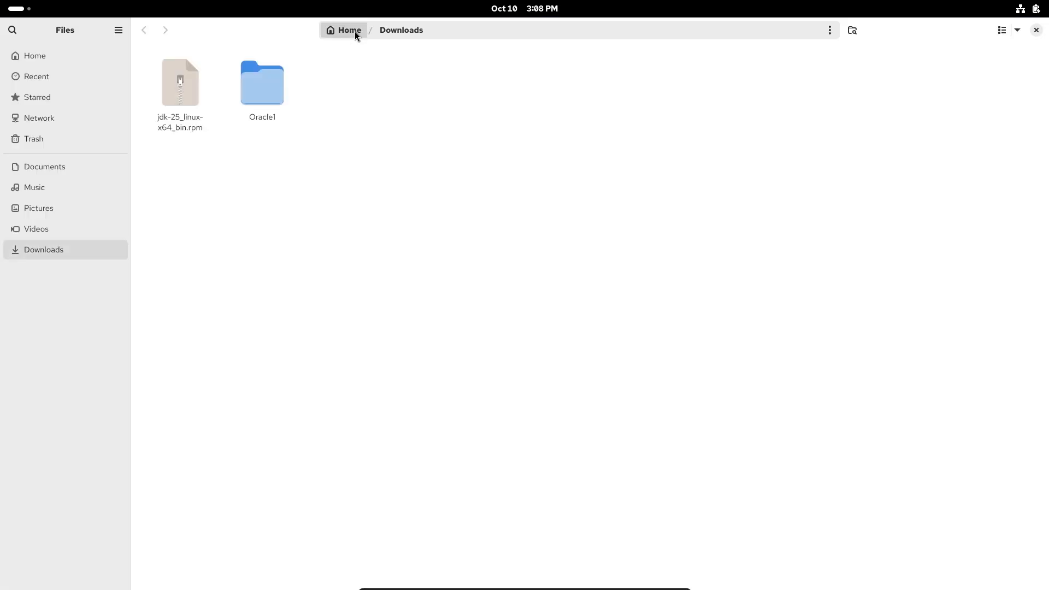
# - Select jdk-25_linux-x64_bin.rpm in Downloads and open a terminal there from its context menu
pyautogui.click(180, 83)
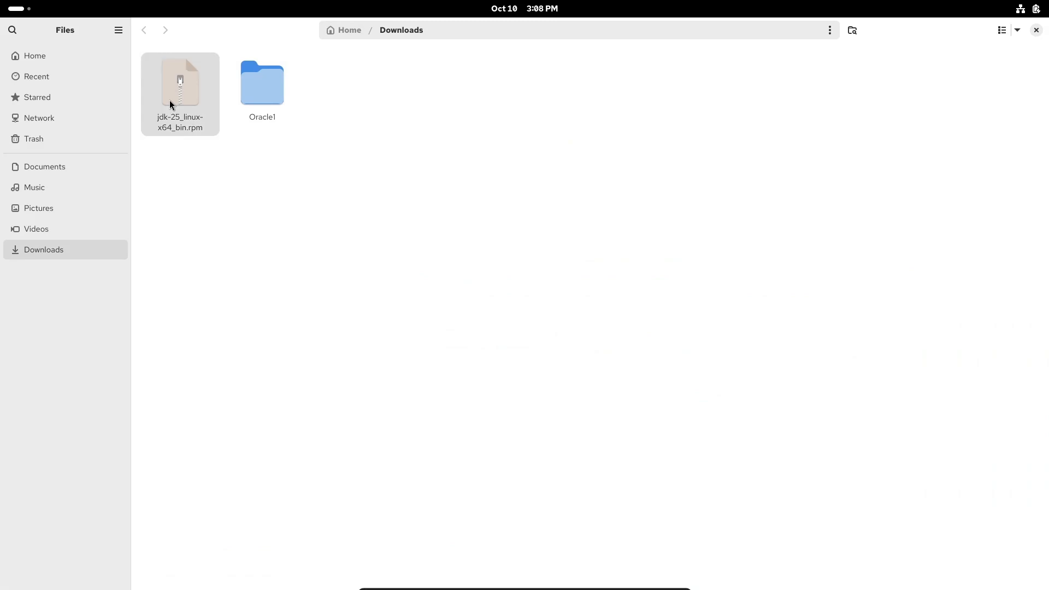
pyautogui.rightClick(172, 82)
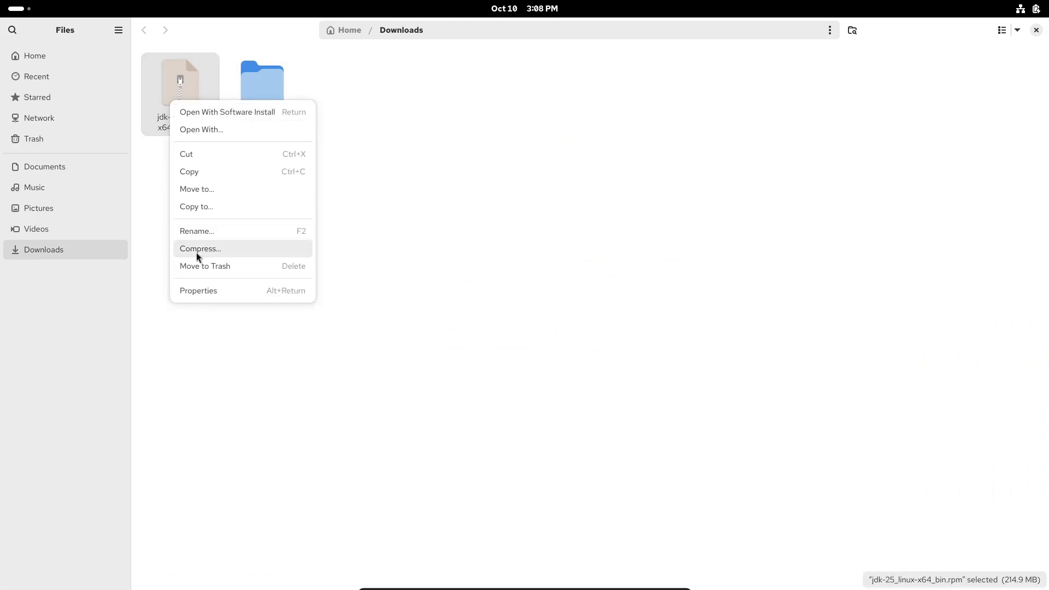
pyautogui.click(197, 231)
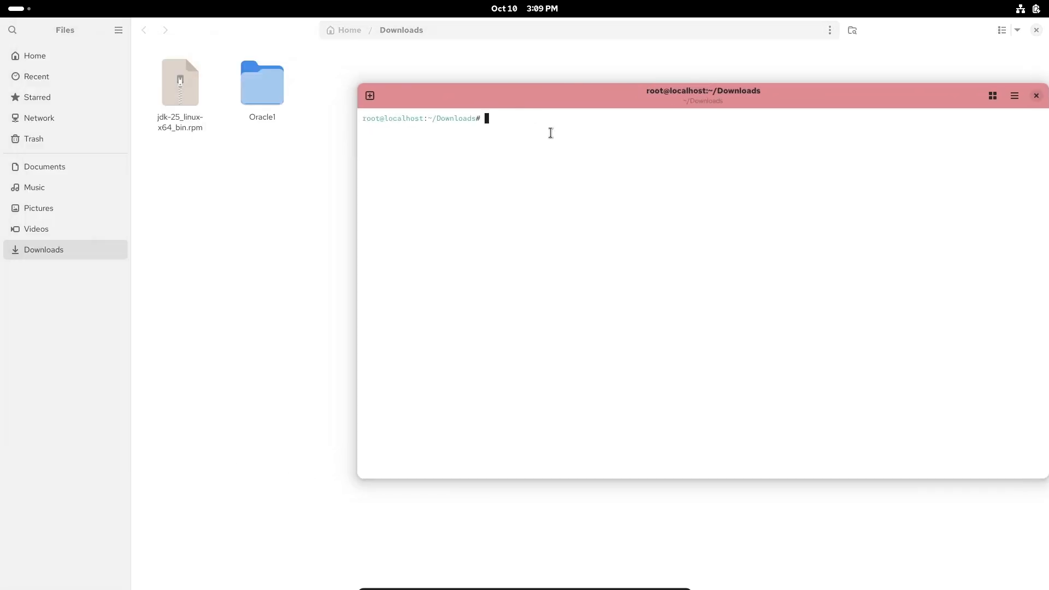
# - Run 'sudo dnf install jdk-25_linux-x64_bin.rpm' in ~/Downloads, reaching the transaction summary
pyautogui.write('jdk-25_linux-x64_bin.rpm')
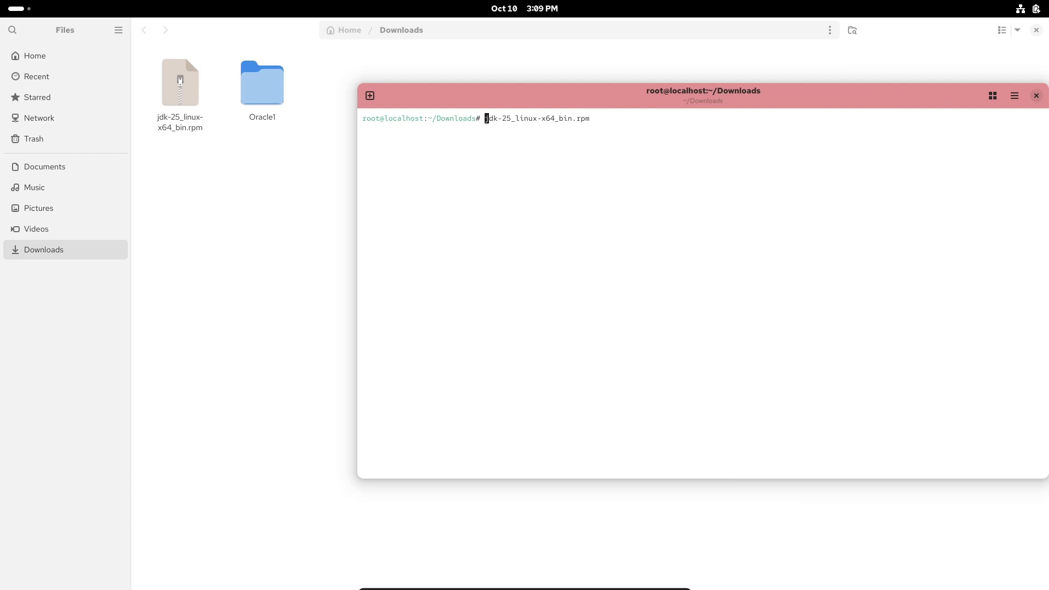
pyautogui.write('sudo dnf install')
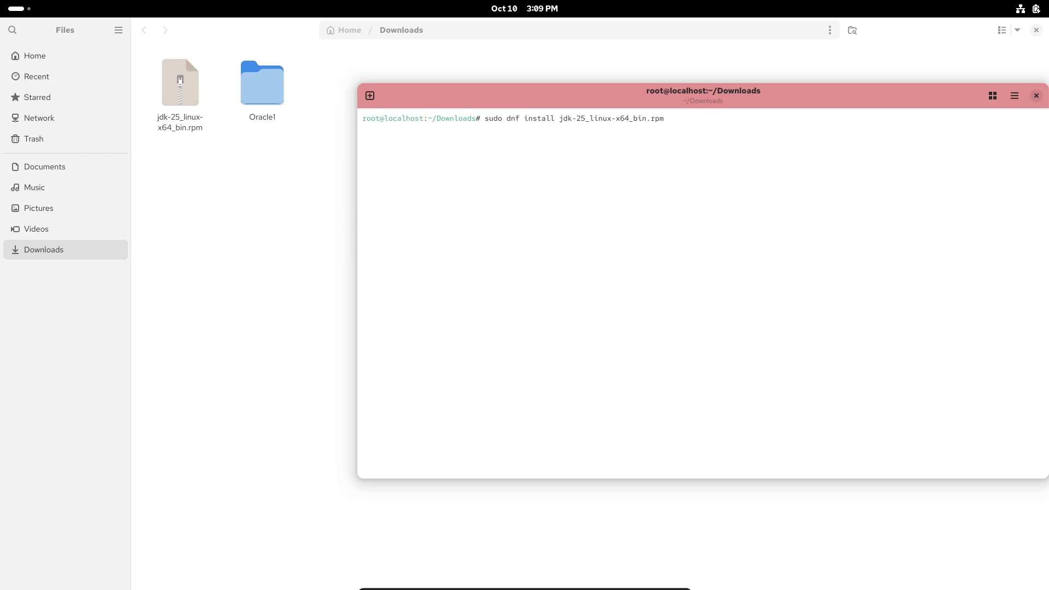
pyautogui.press('Return')
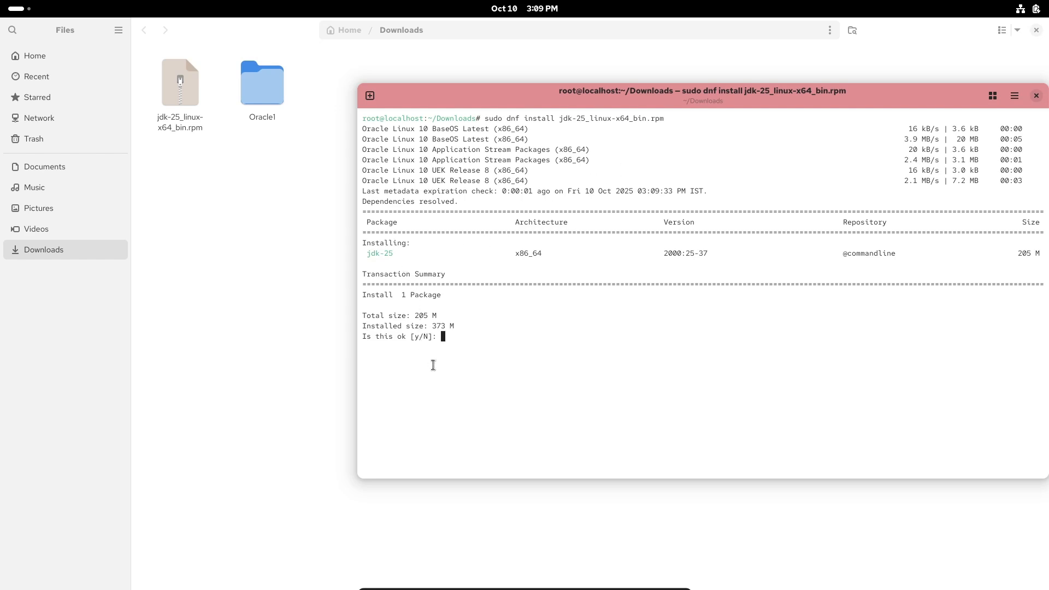
# - Confirm the dnf install with 'y' and check 'java --version' reports java 25 LTS
pyautogui.write('y')
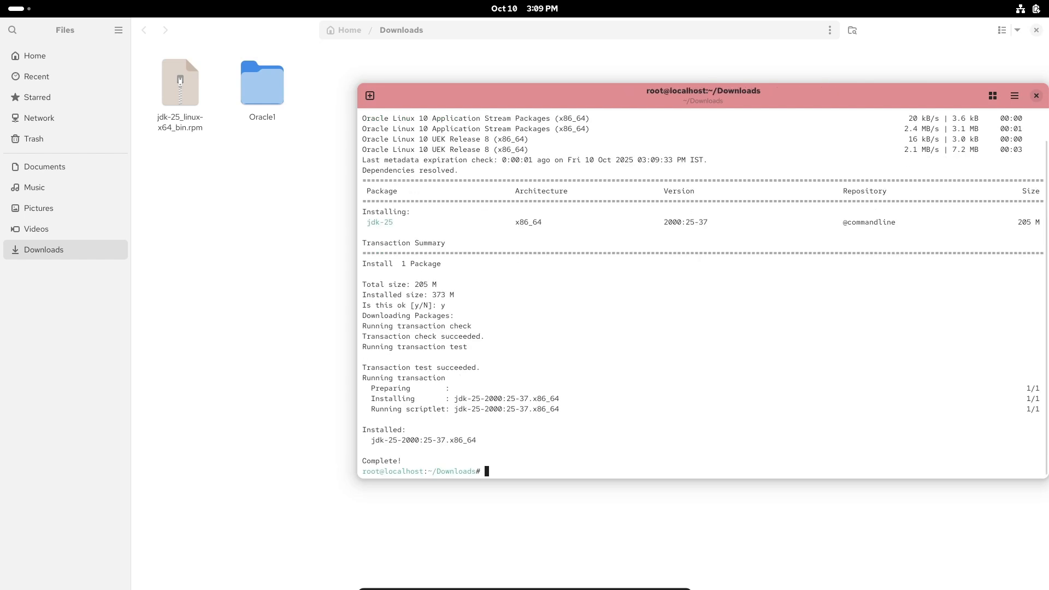
pyautogui.write('java --version')
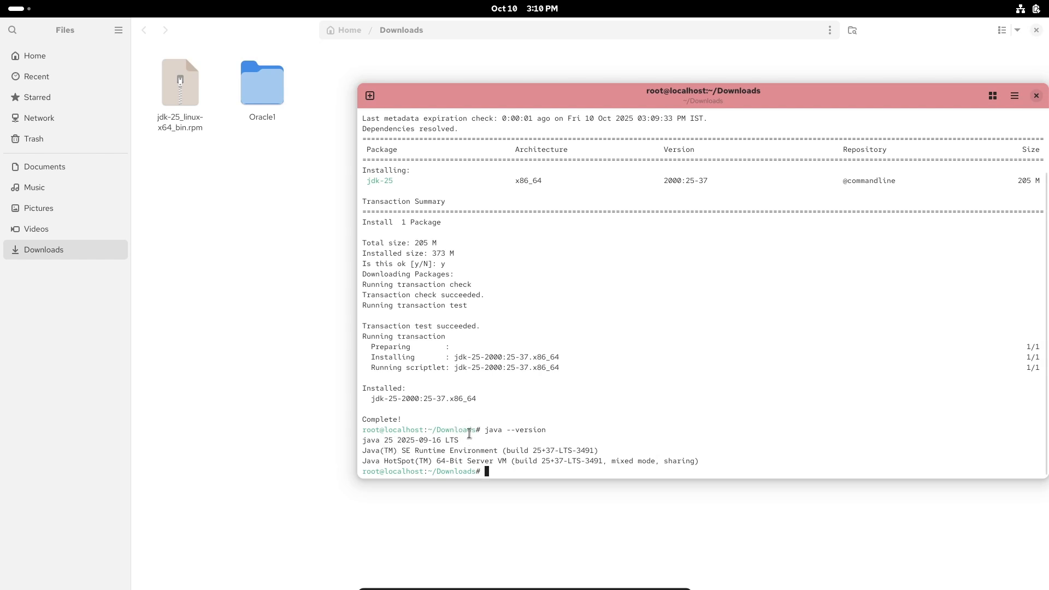
# - Run 'java' and 'javac' to print their usage and compiler options
pyautogui.write('java')
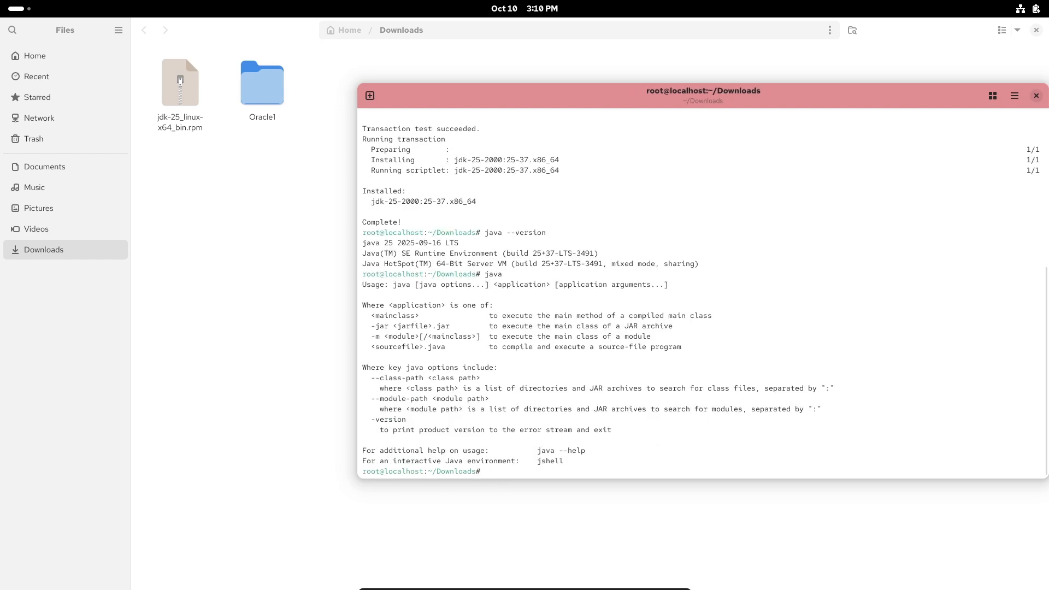
pyautogui.write('jav')
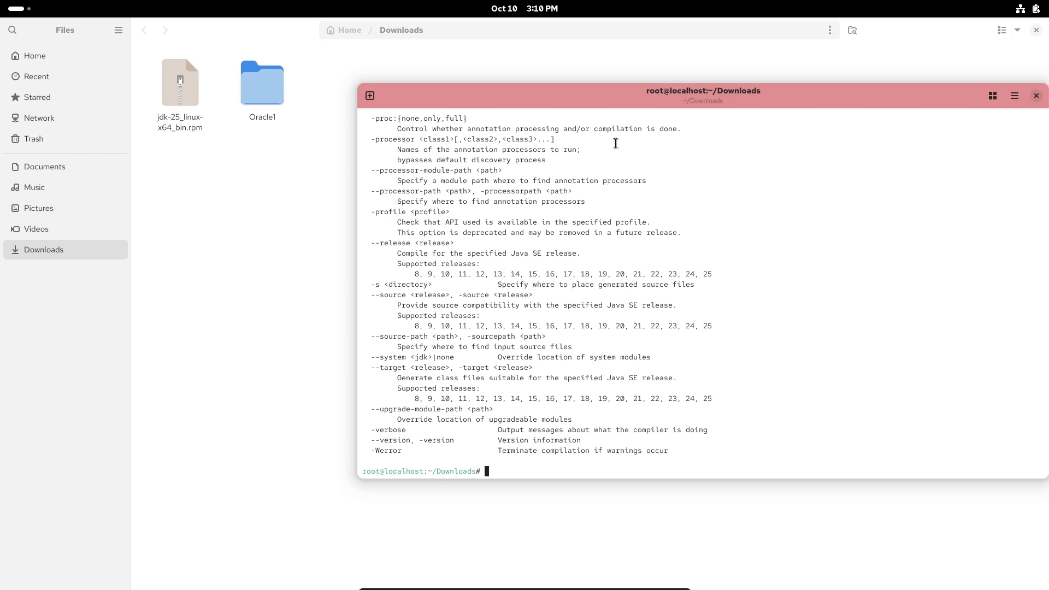
pyautogui.moveTo(720, 158)
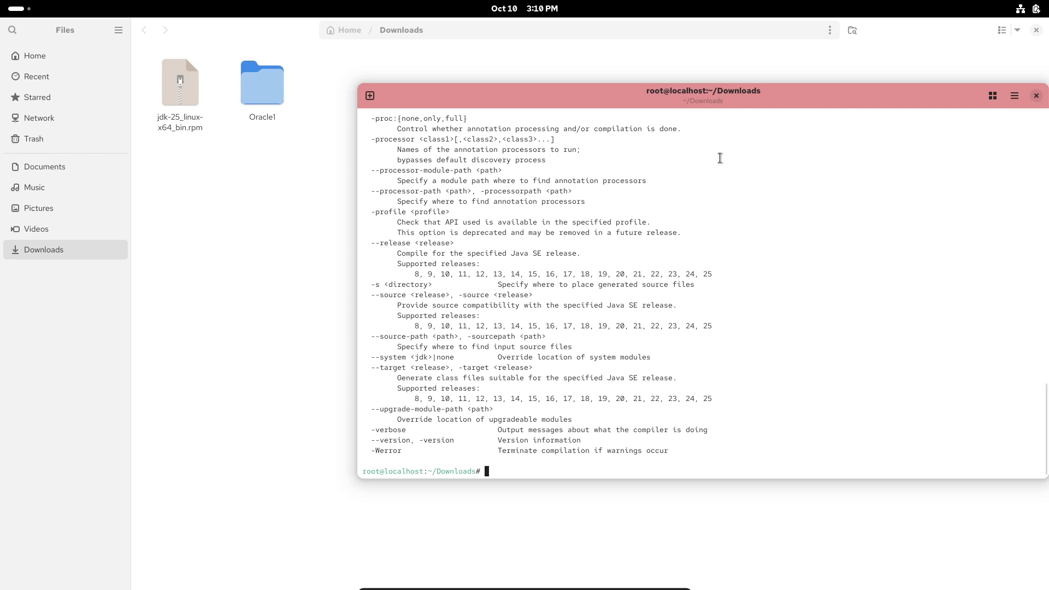